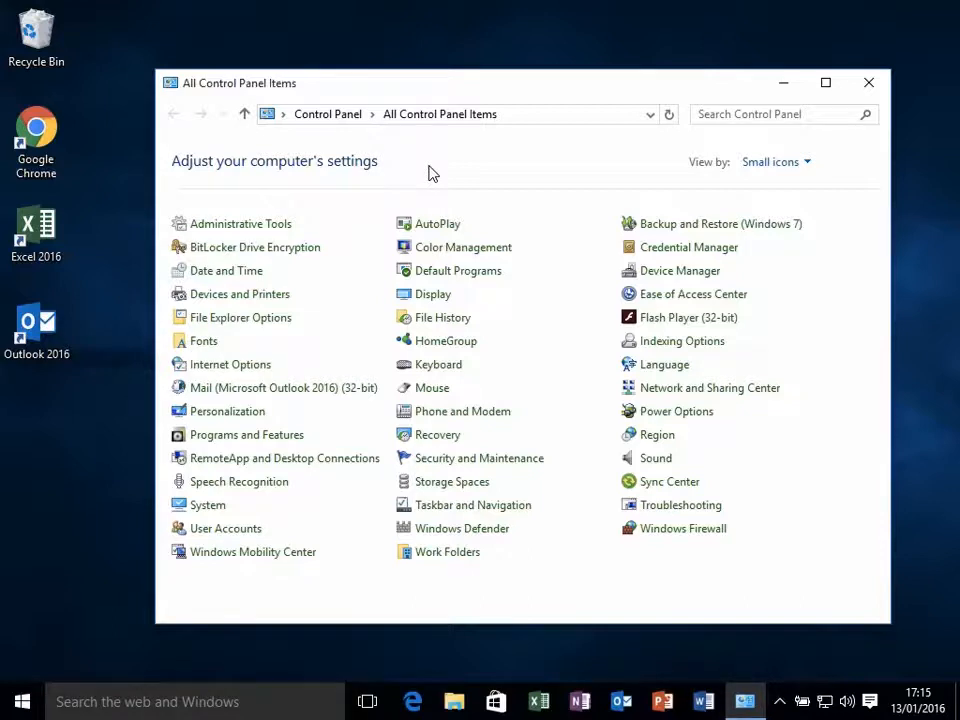
mouse_move(240, 292)
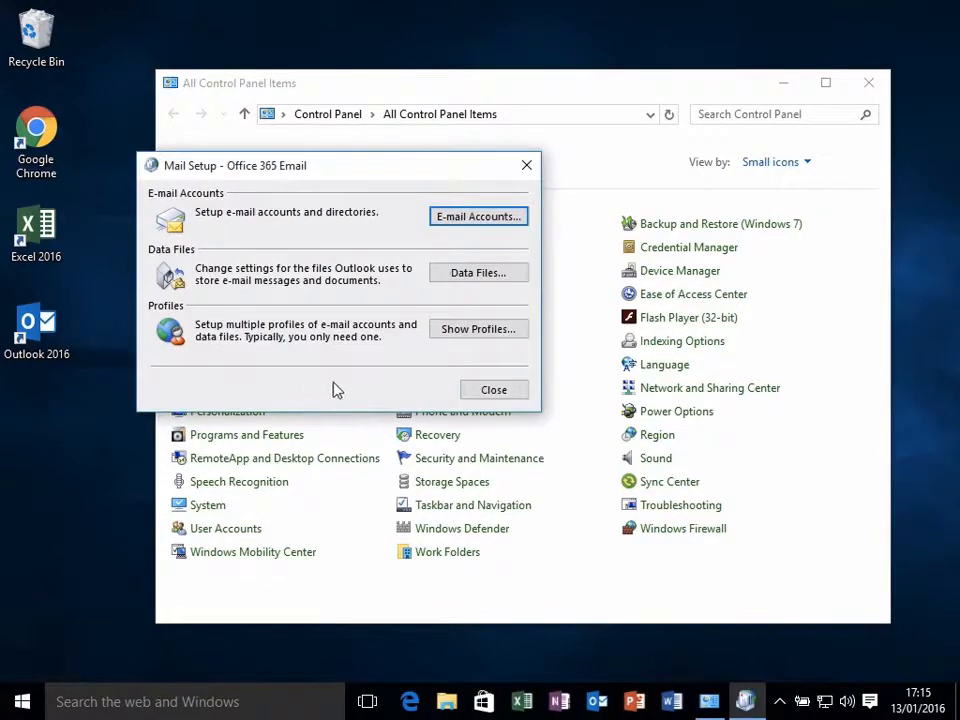
Step: Keep Outlook as the startup mail profile in Control Panel's Mail settings and confirm
left_click(478, 328)
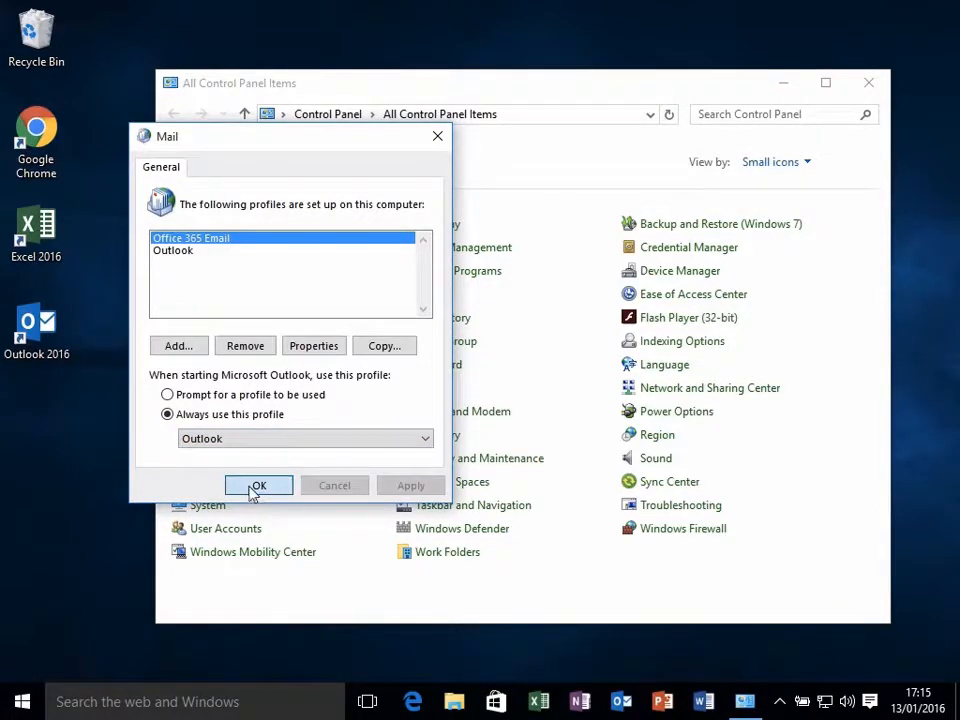
left_click(260, 486)
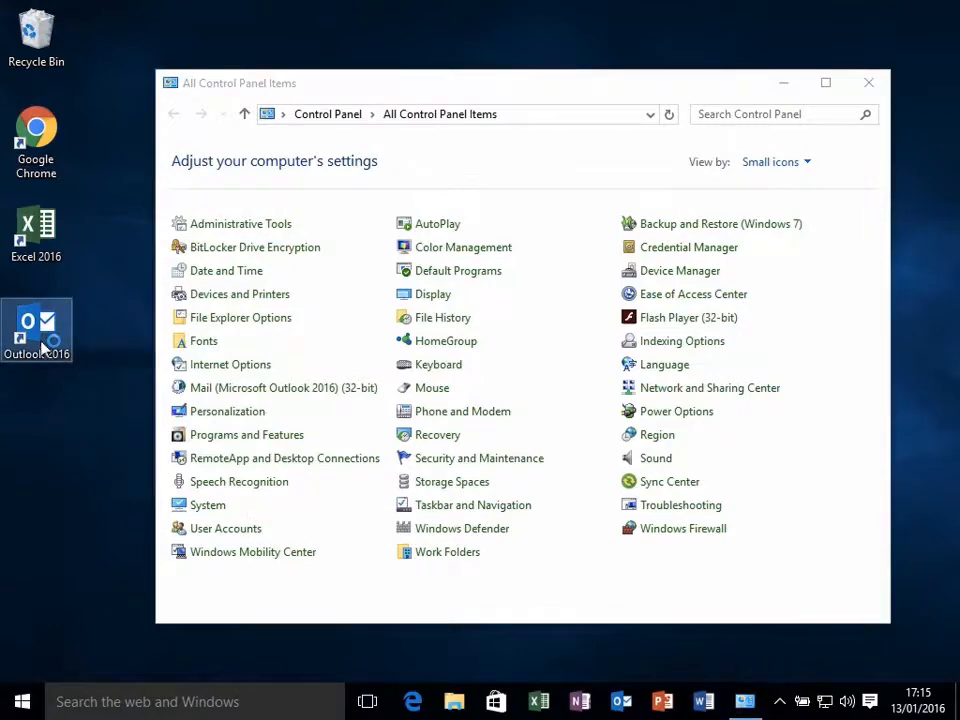
Step: Begin an Import/Export wizard export of percy's mailbox to an Outlook Data File (.pst)
double_click(36, 330)
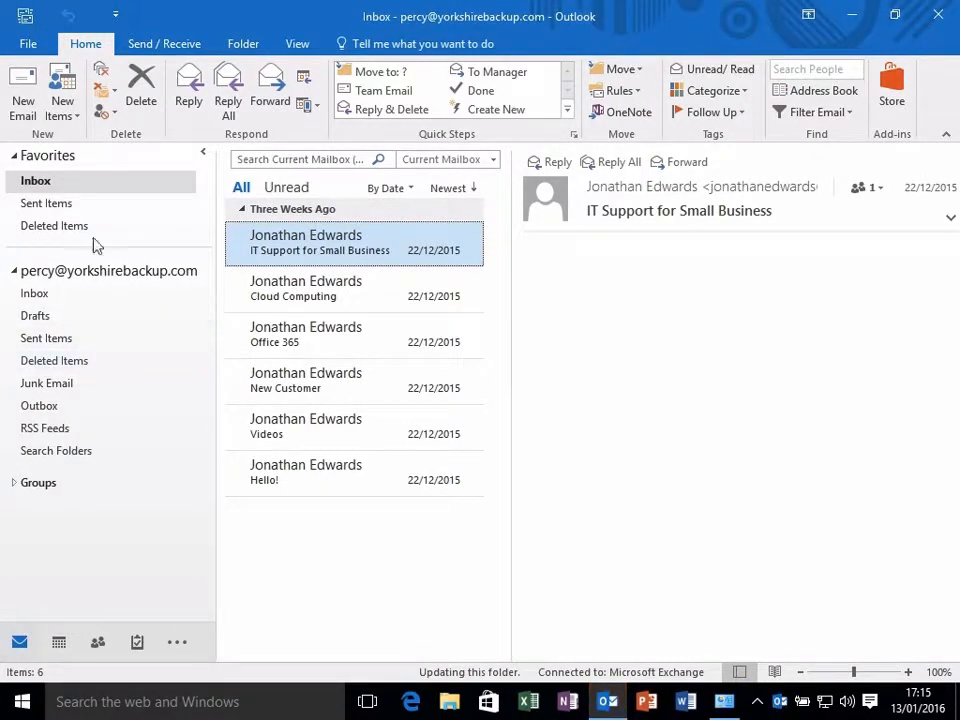
left_click(28, 44)
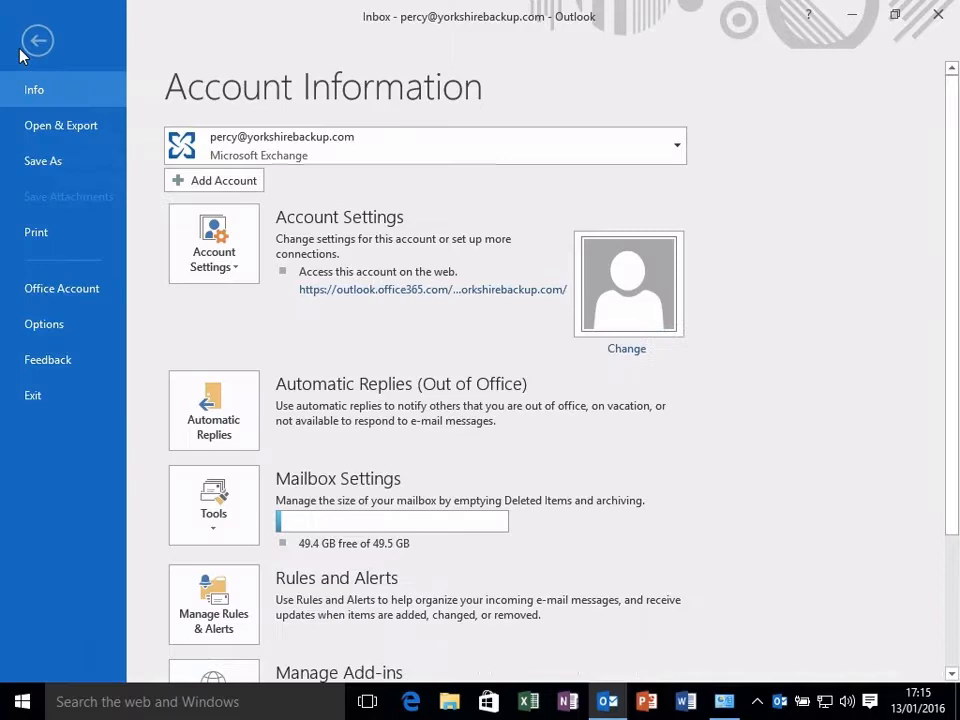
left_click(60, 124)
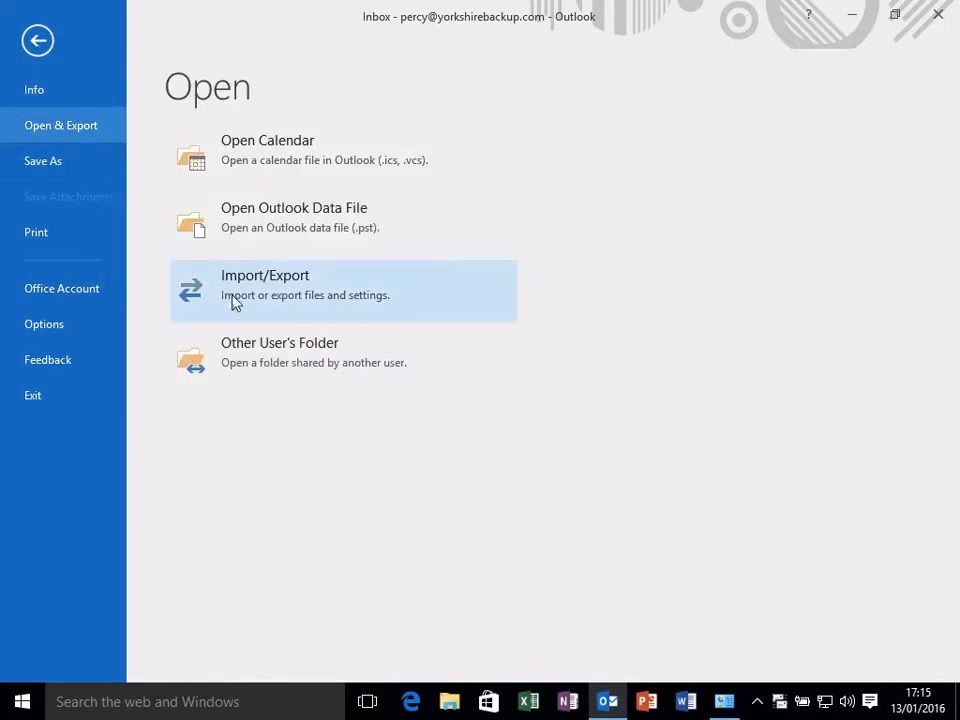
left_click(264, 284)
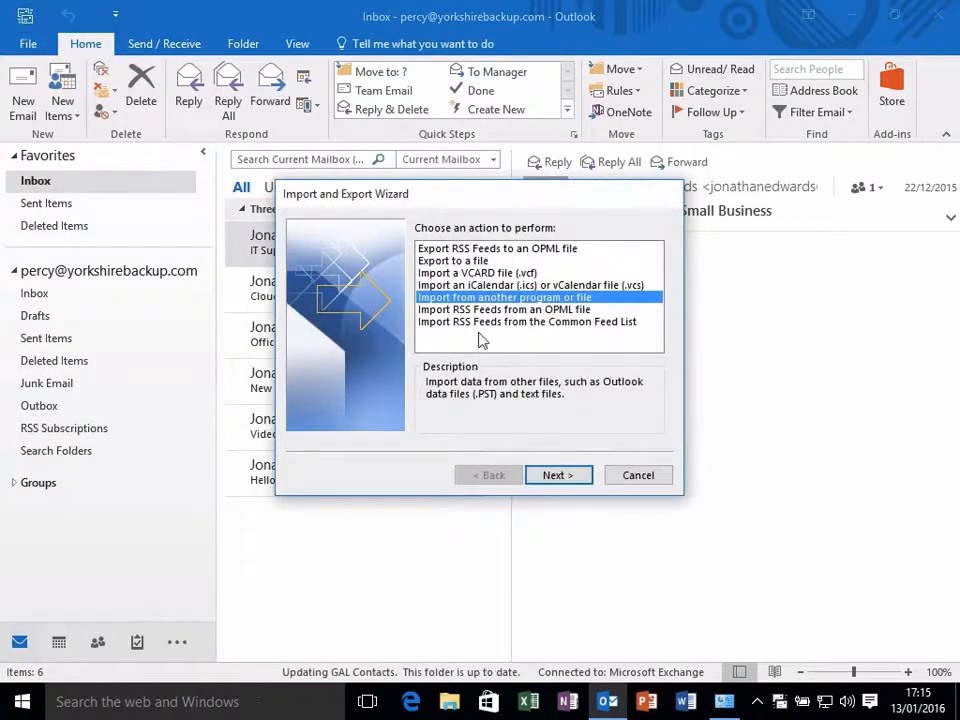
left_click(452, 260)
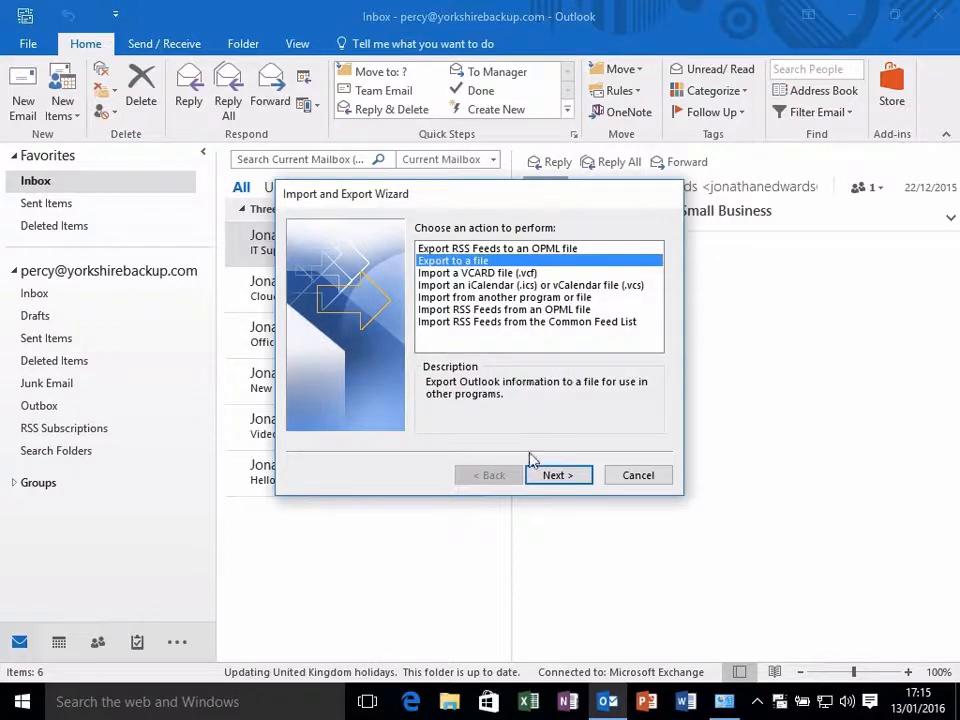
left_click(558, 476)
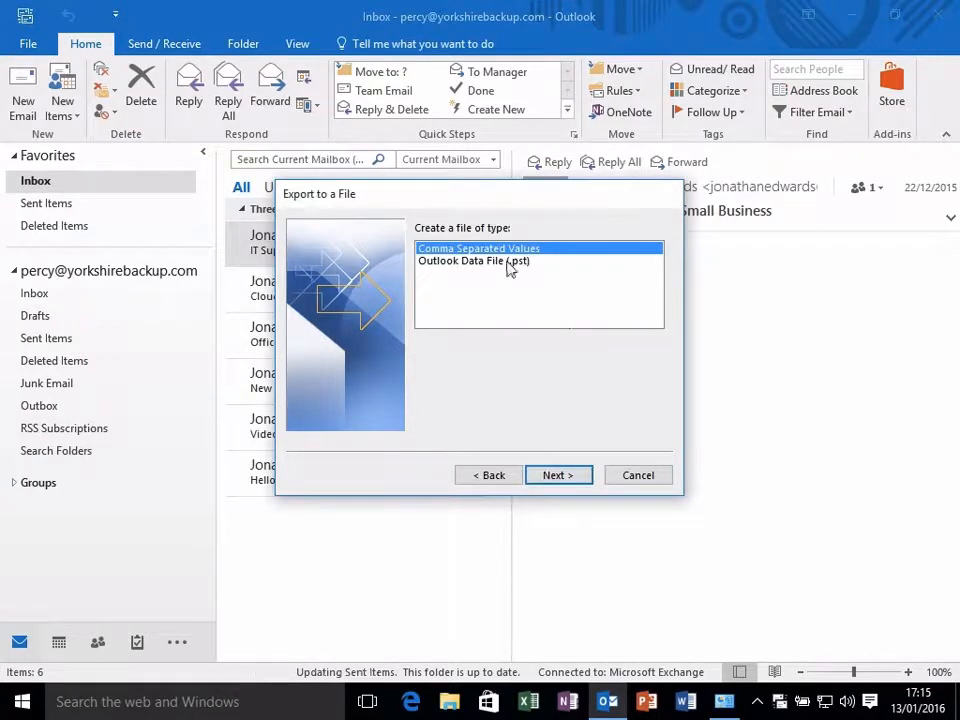
left_click(472, 260)
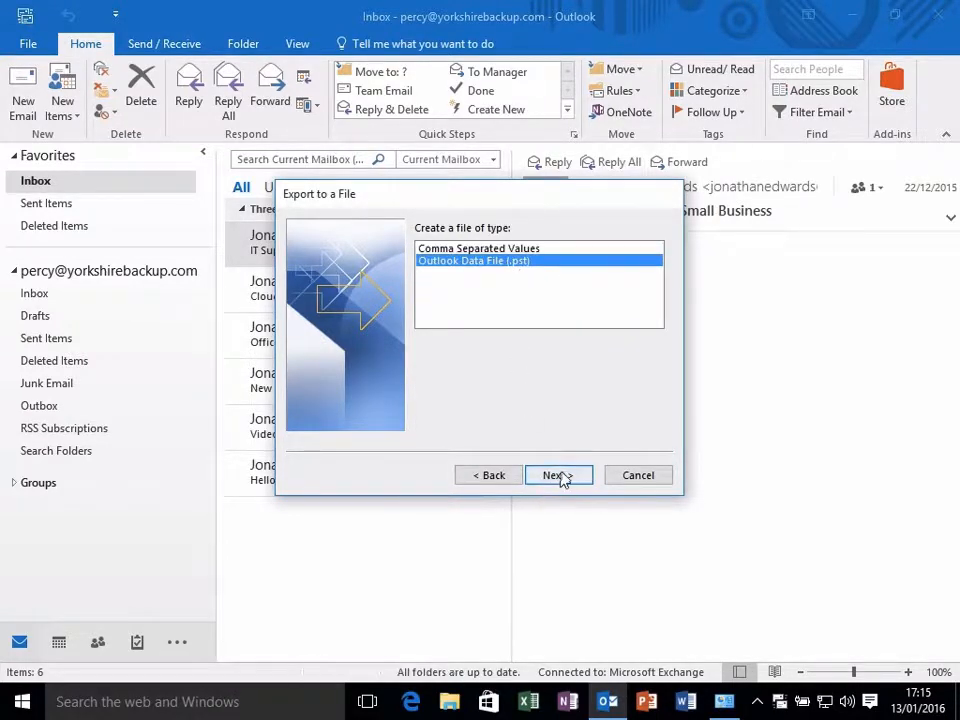
left_click(558, 476)
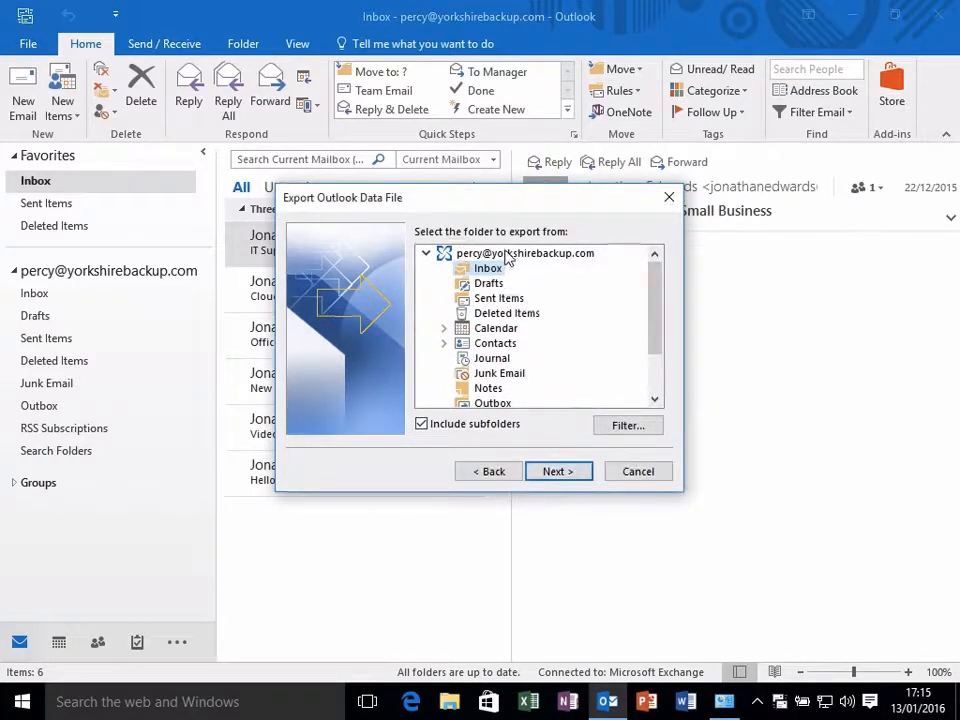
Step: Choose the top-level mailbox with subfolders included as the export content
left_click(524, 252)
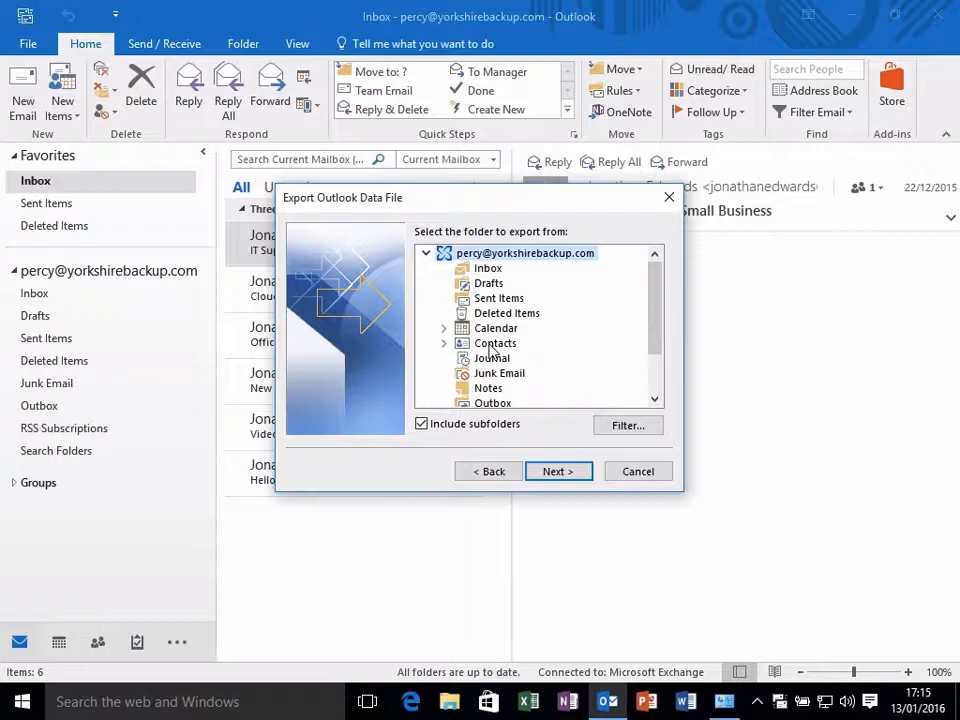
left_click(488, 268)
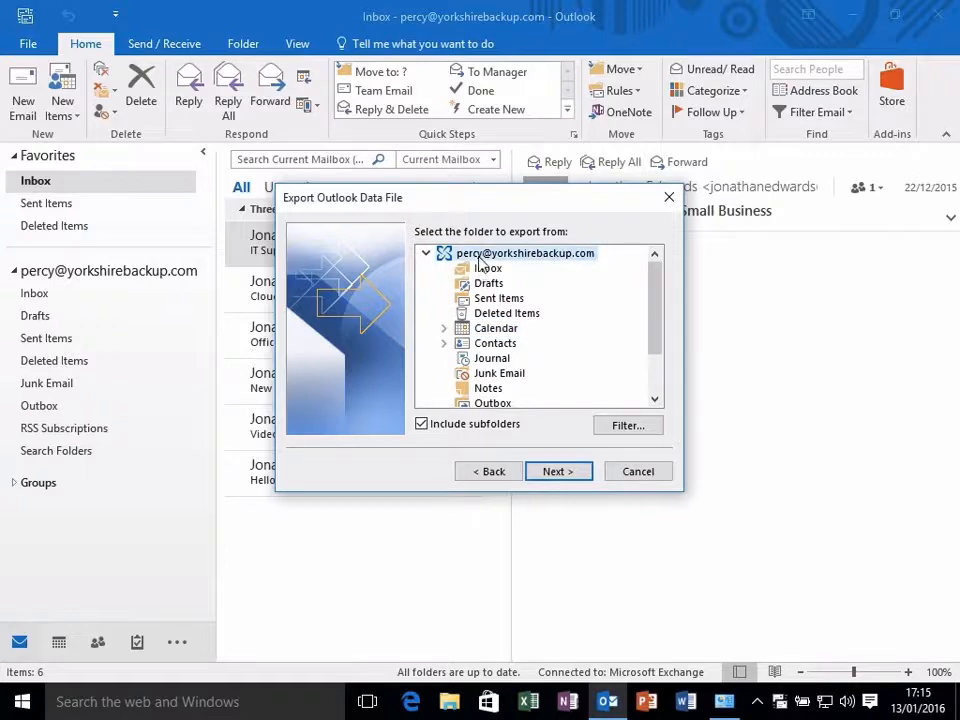
left_click(558, 472)
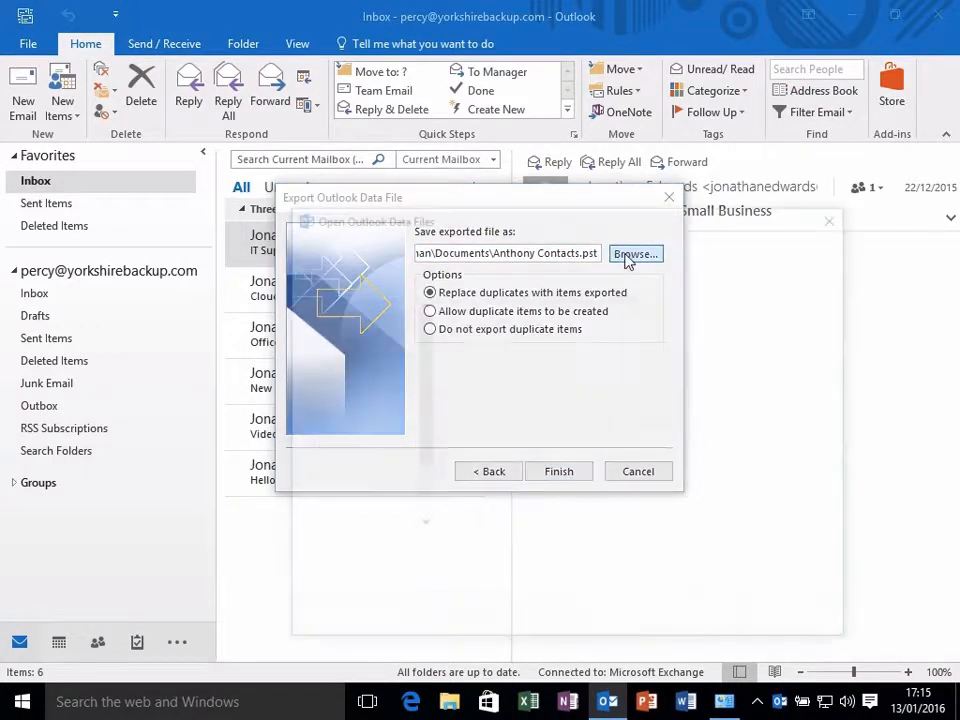
Step: Save the export as 'Test Export' in Documents and finish it with no password
left_click(636, 252)
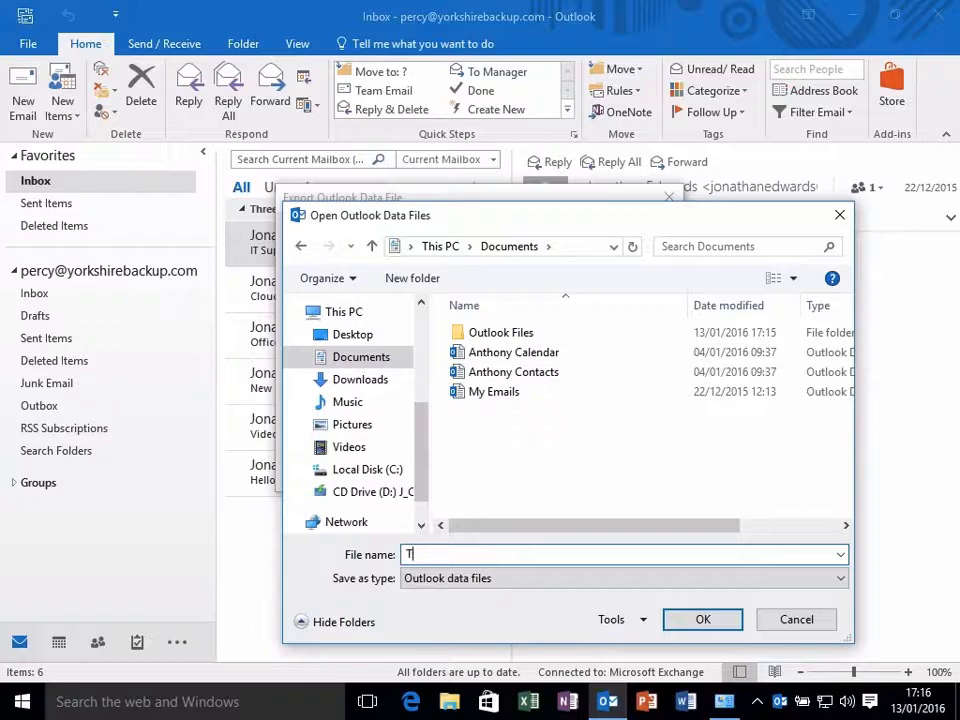
type("Test Export")
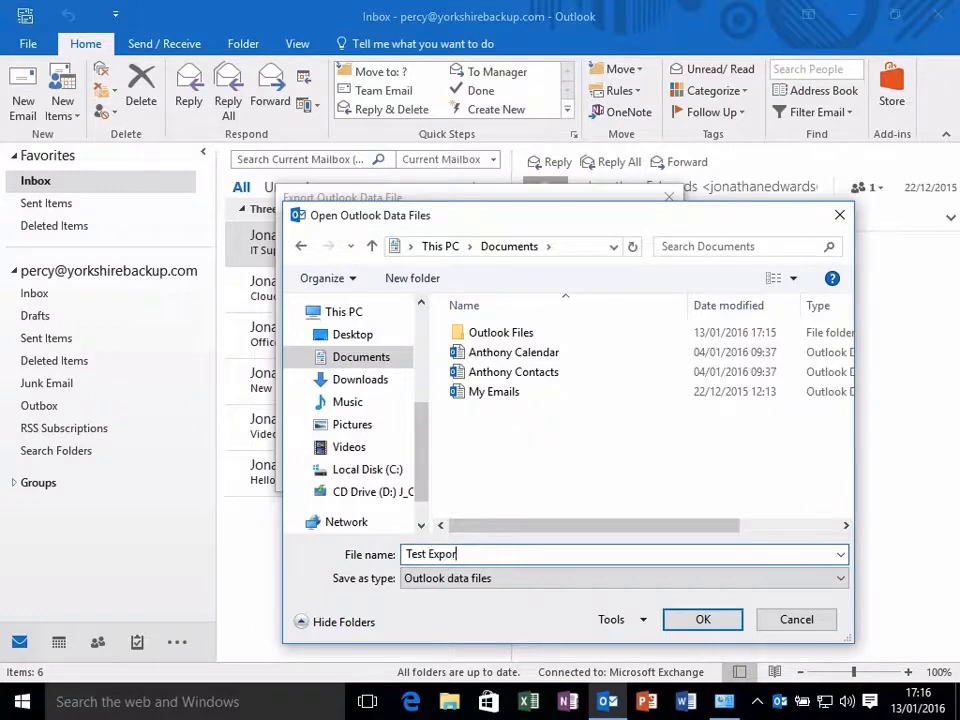
left_click(702, 620)
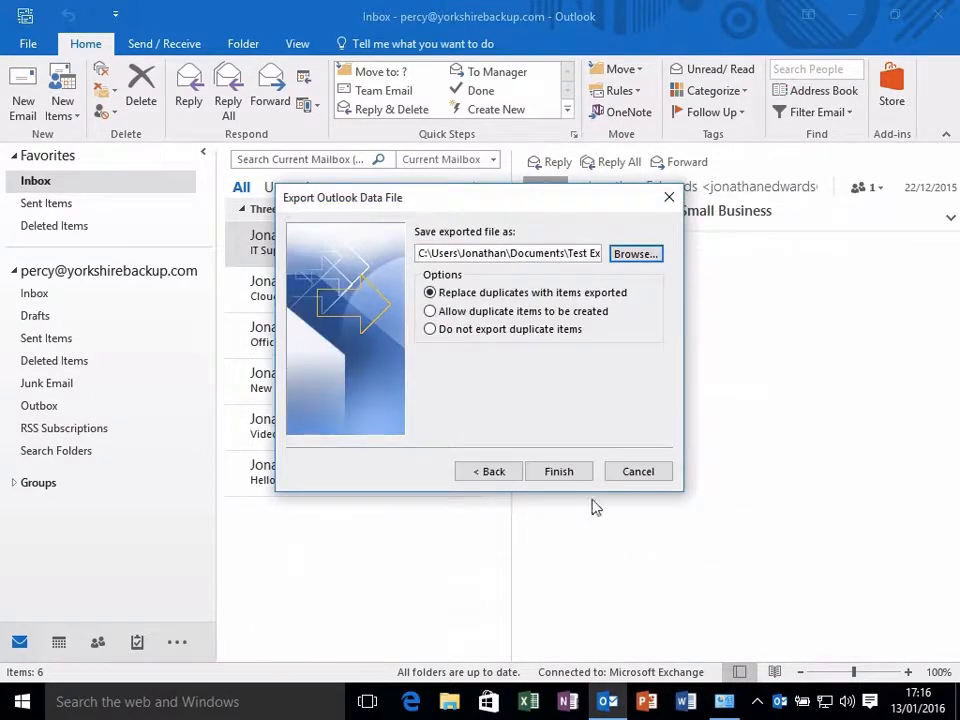
left_click(560, 472)
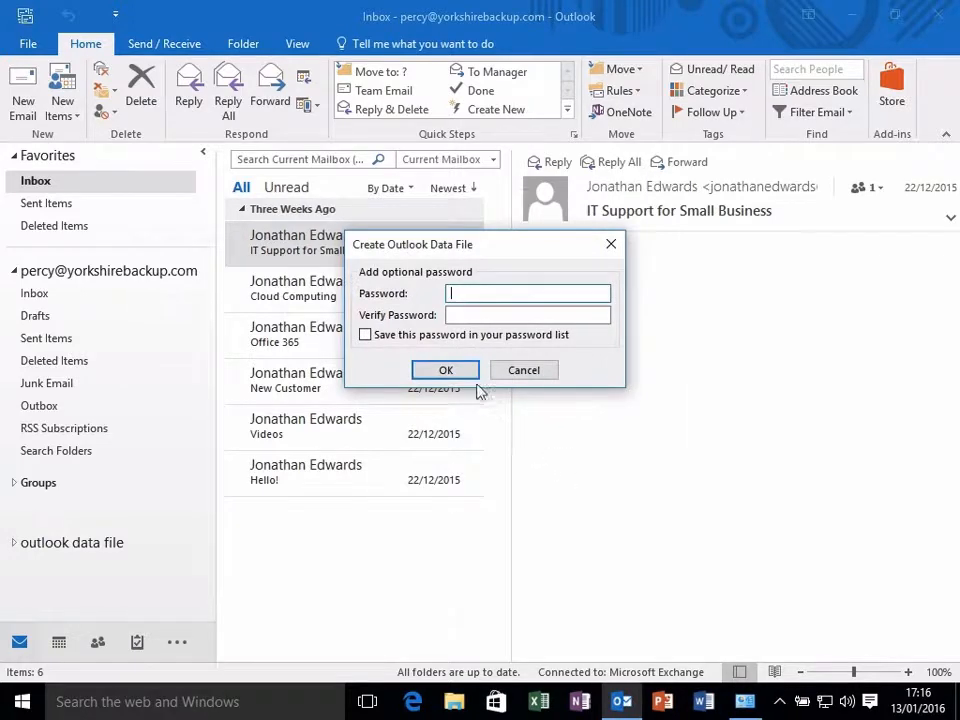
left_click(444, 370)
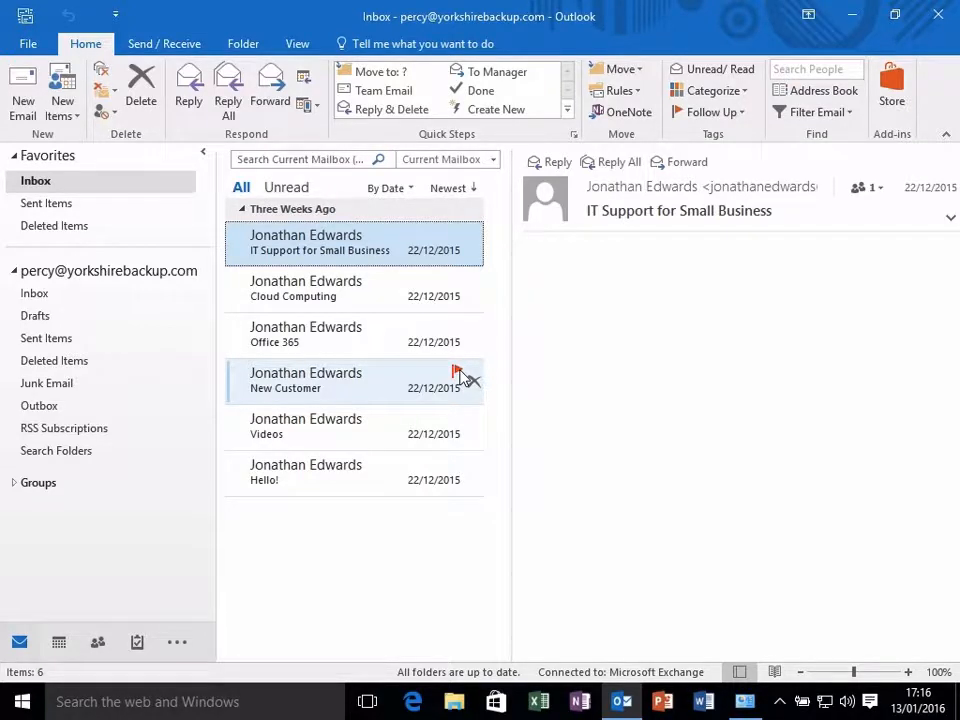
Step: Close Outlook after the export and return to All Control Panel Items
left_click(304, 288)
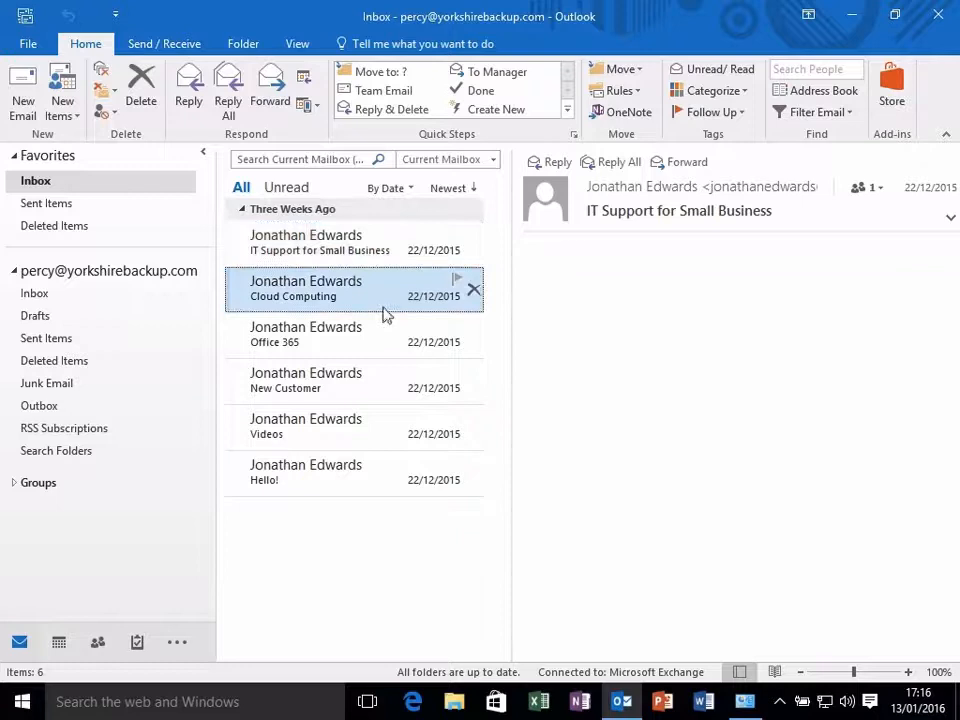
left_click(304, 472)
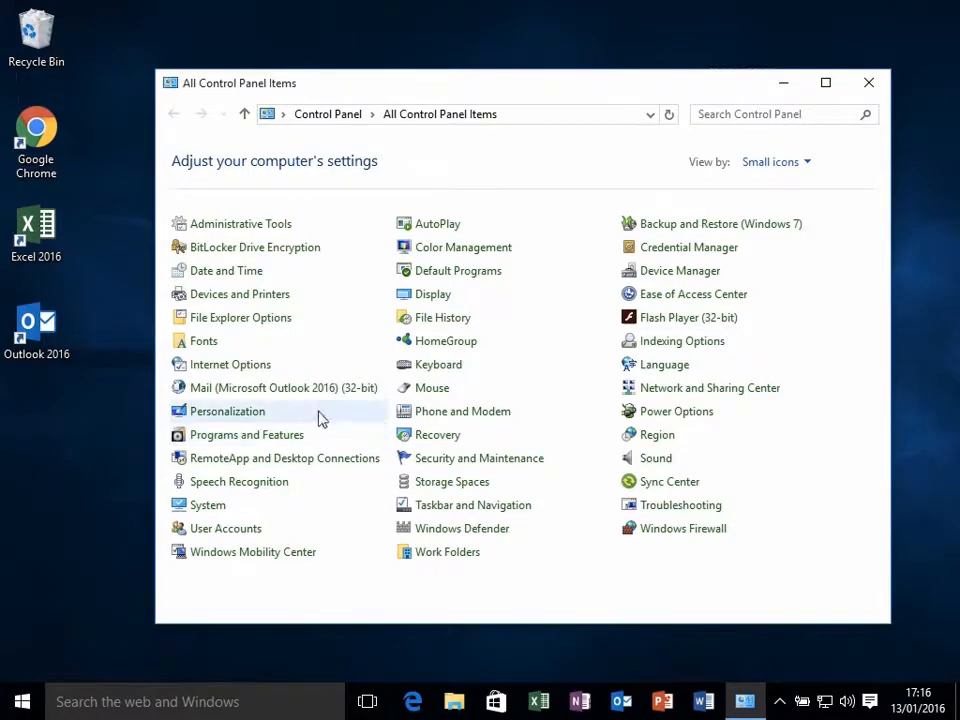
Step: Make Office 365 Email the startup profile in Mail settings and relaunch Outlook
left_click(284, 388)
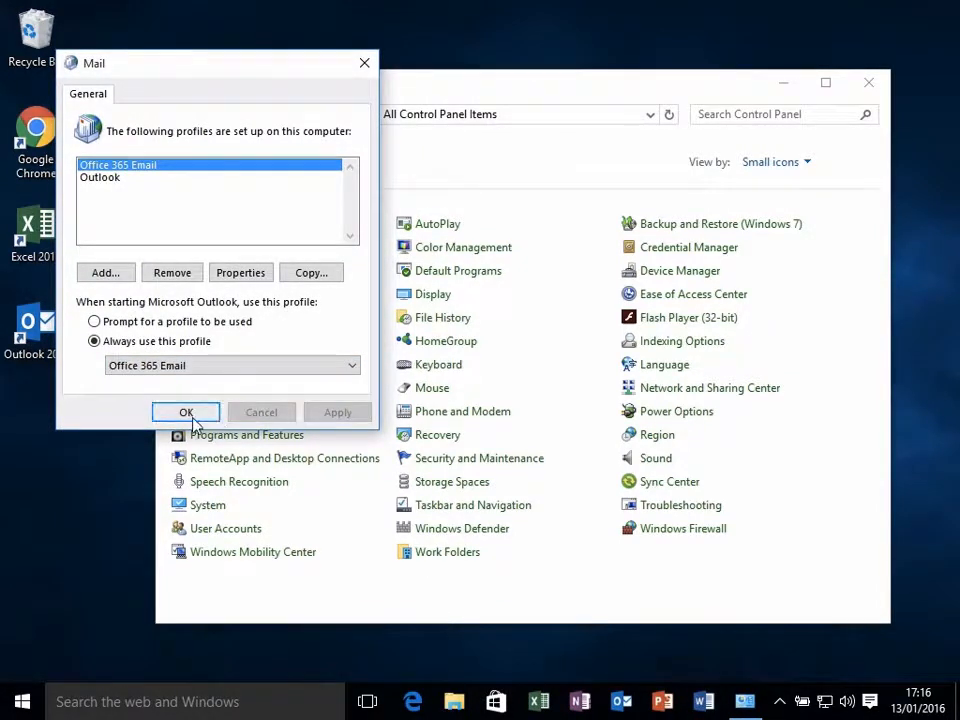
left_click(186, 412)
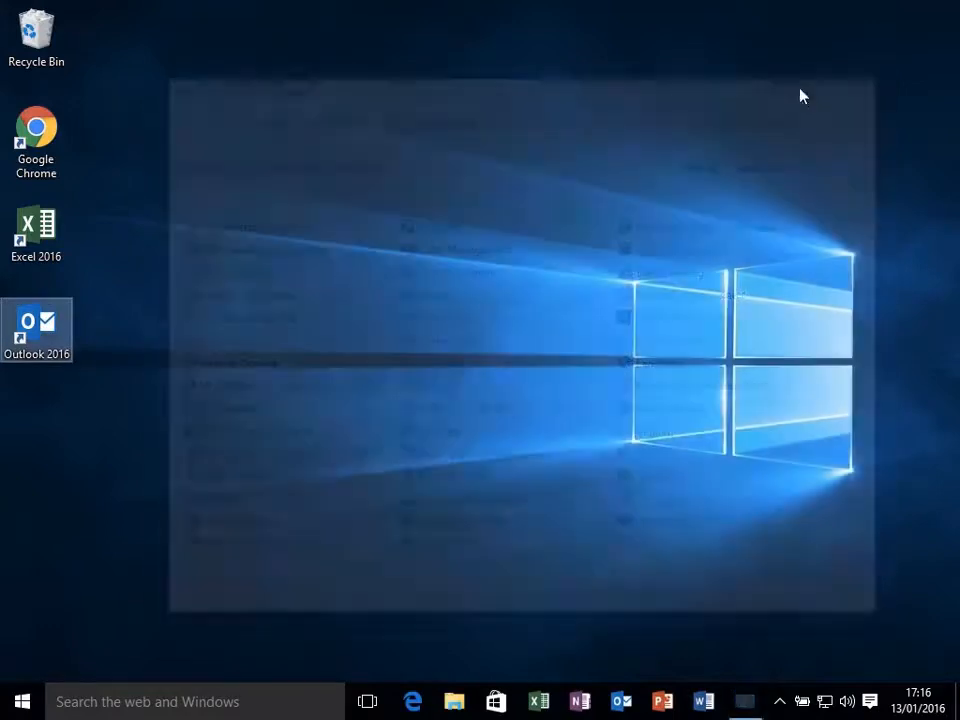
double_click(36, 330)
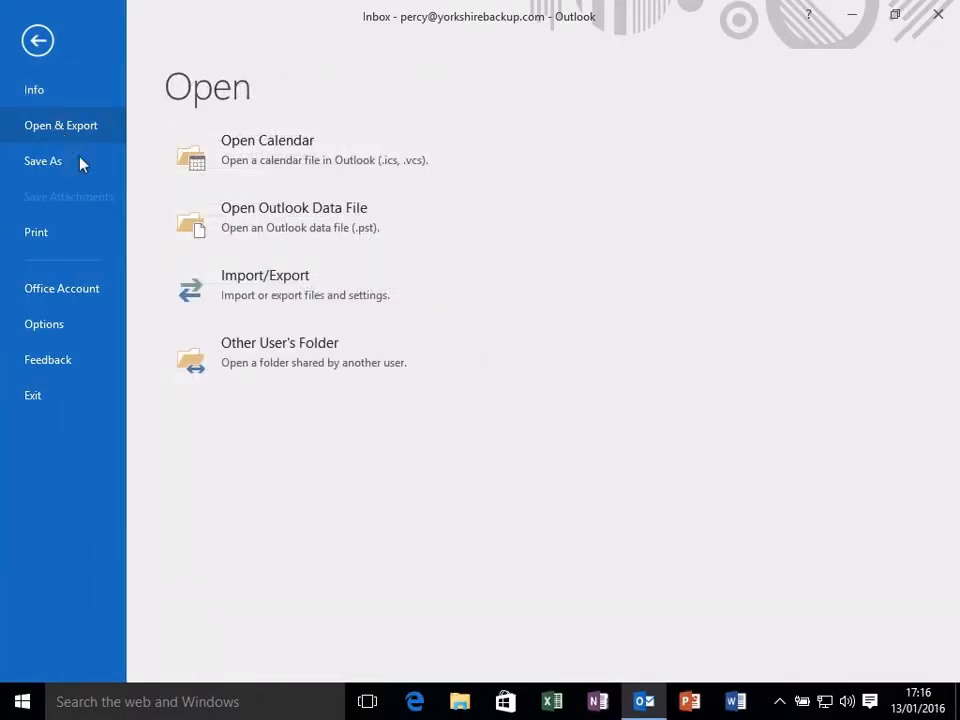
Step: Begin an import from another program or file of type Outlook Data File (.pst)
left_click(264, 284)
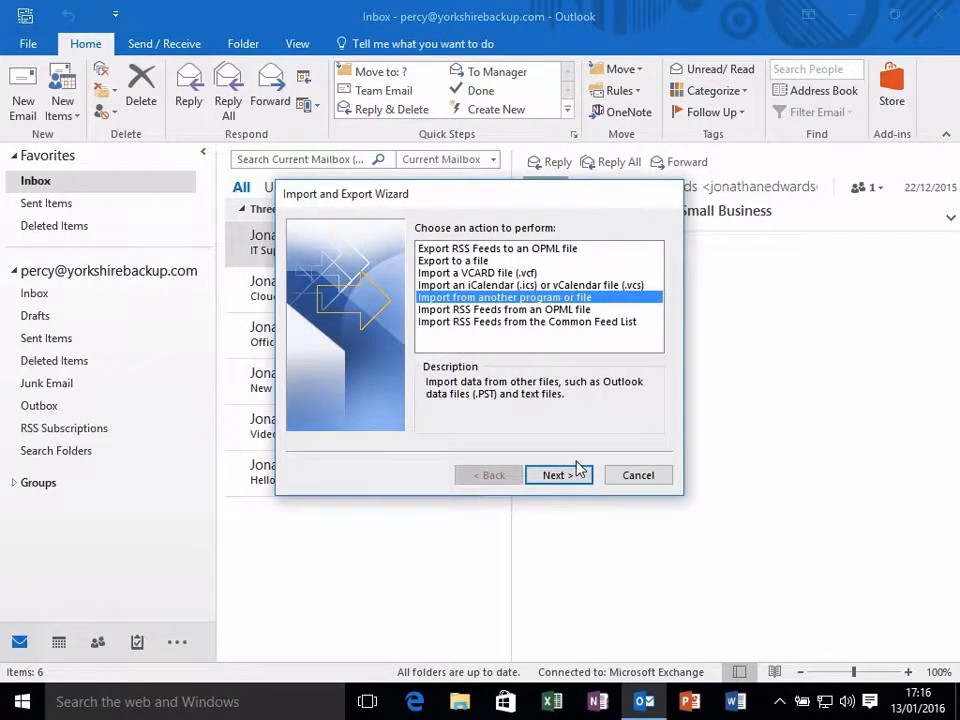
left_click(556, 476)
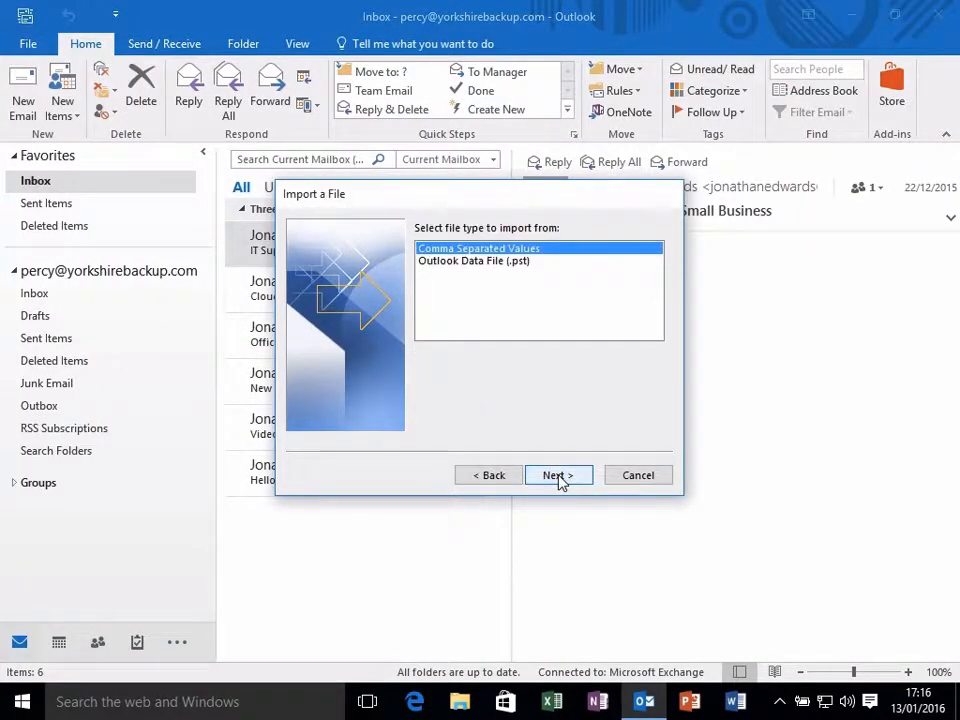
left_click(472, 260)
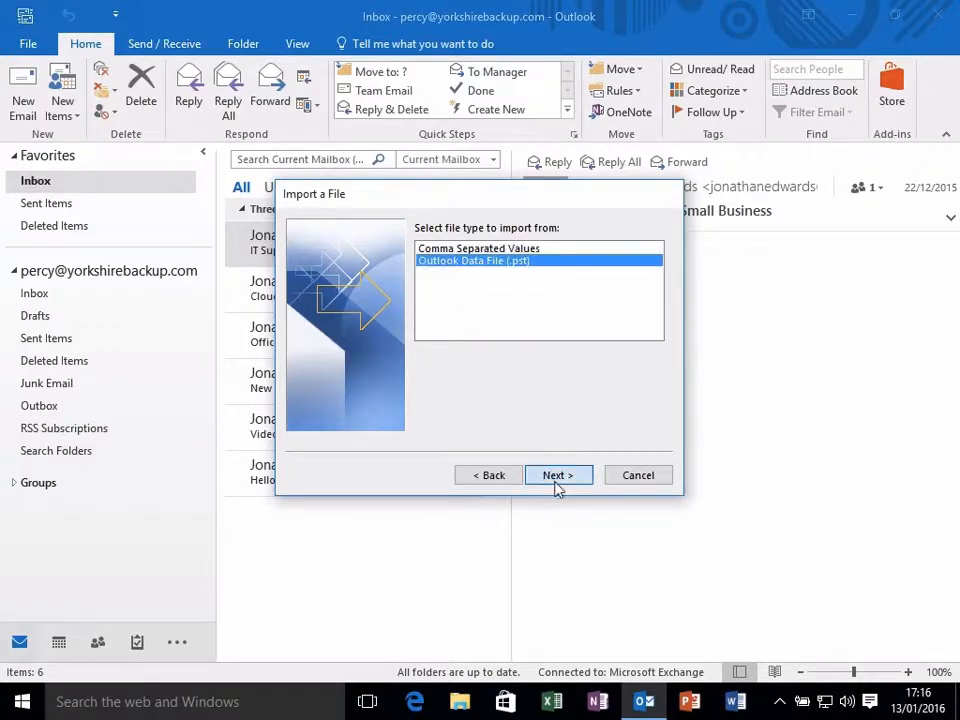
left_click(558, 476)
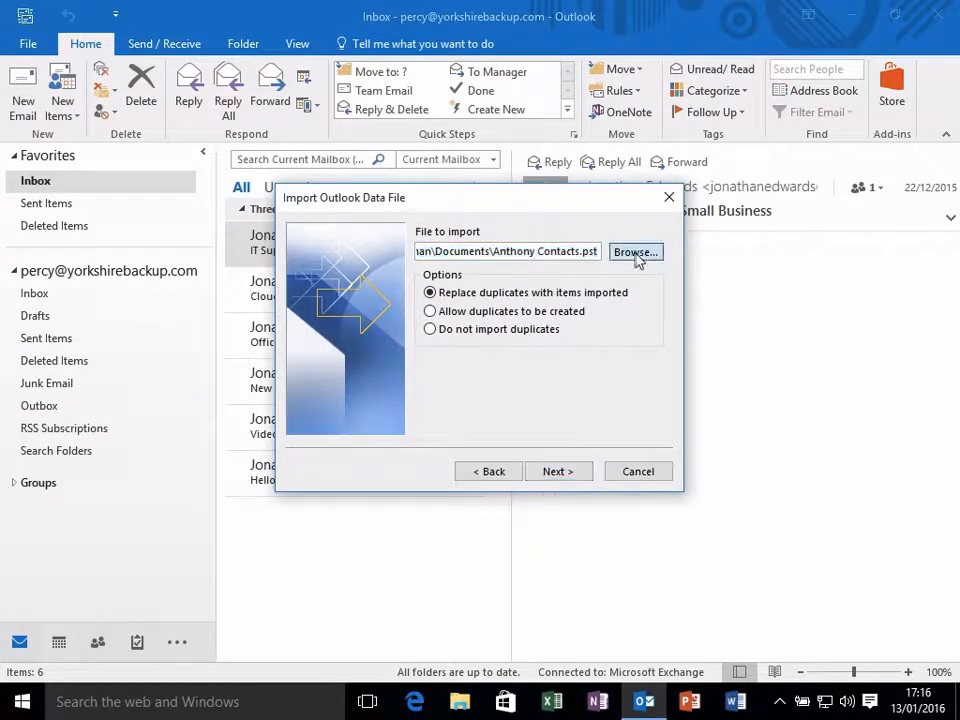
Step: Pick the Test Export file, choose 'Do not import duplicates', and run the import into the mailbox
left_click(636, 252)
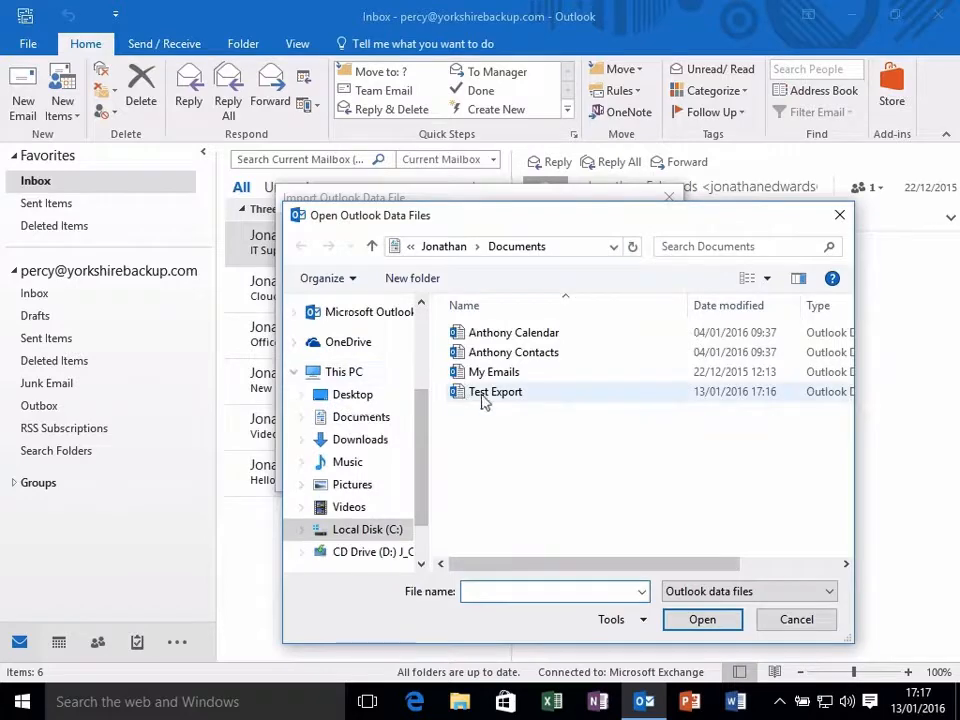
left_click(702, 620)
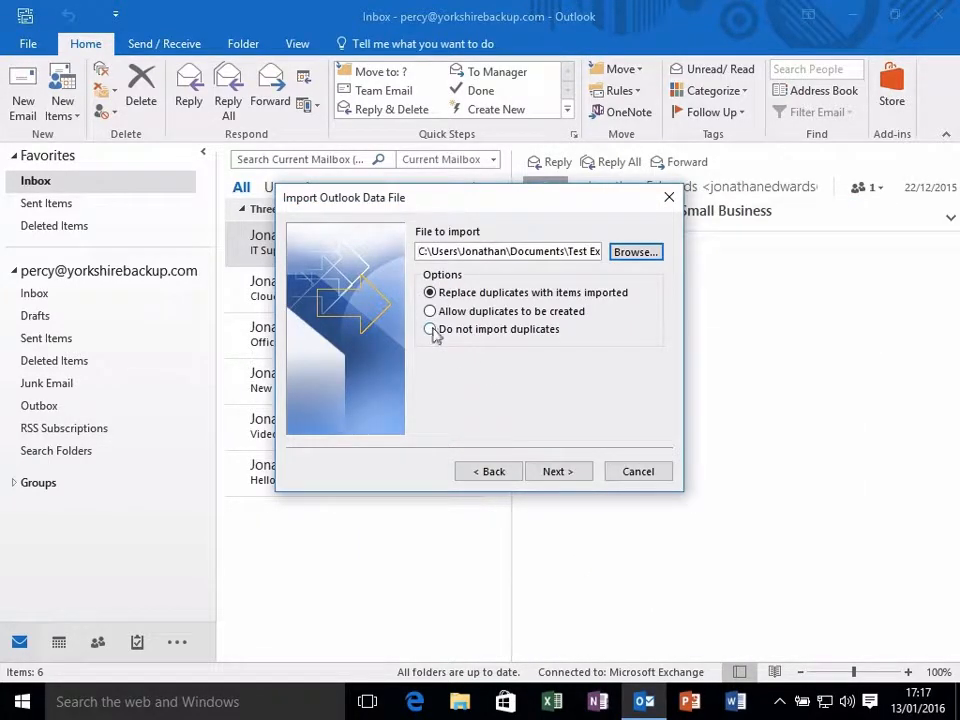
left_click(428, 328)
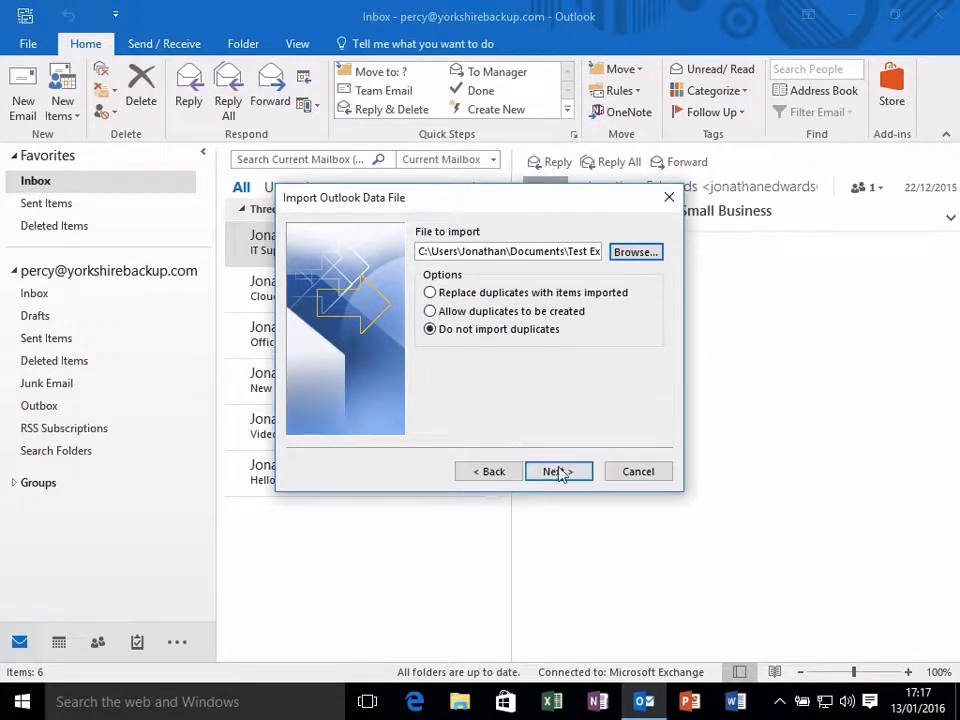
left_click(556, 472)
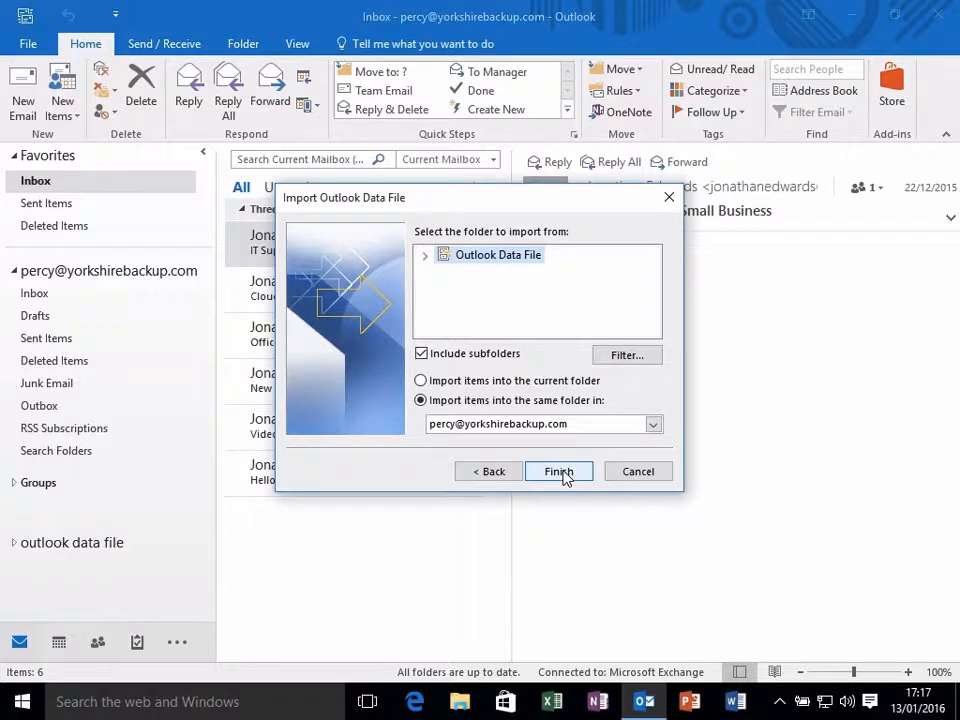
left_click(558, 472)
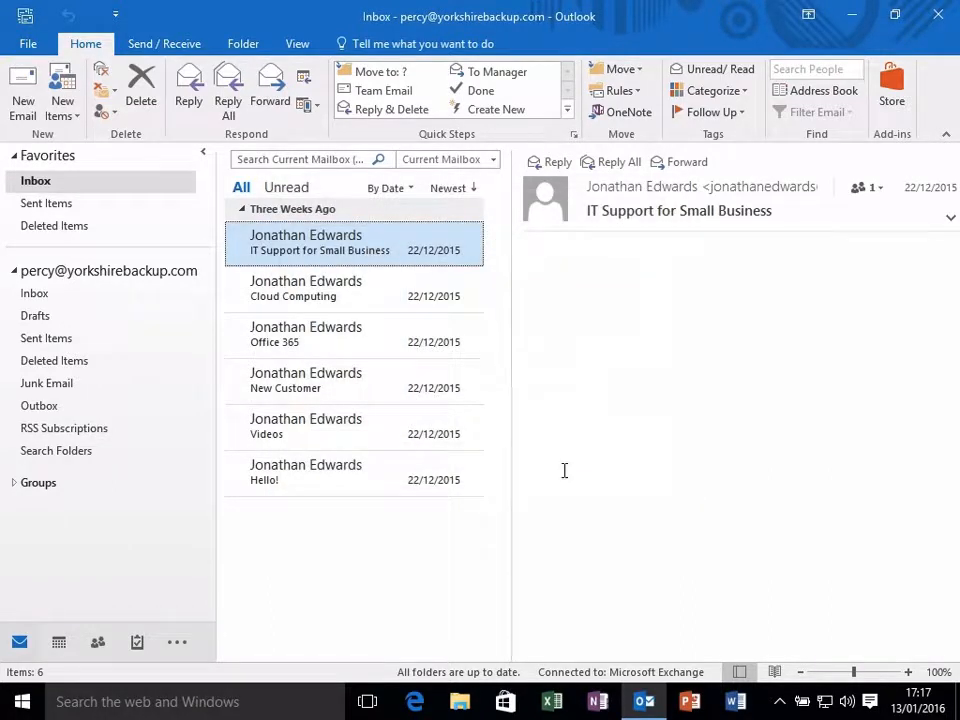